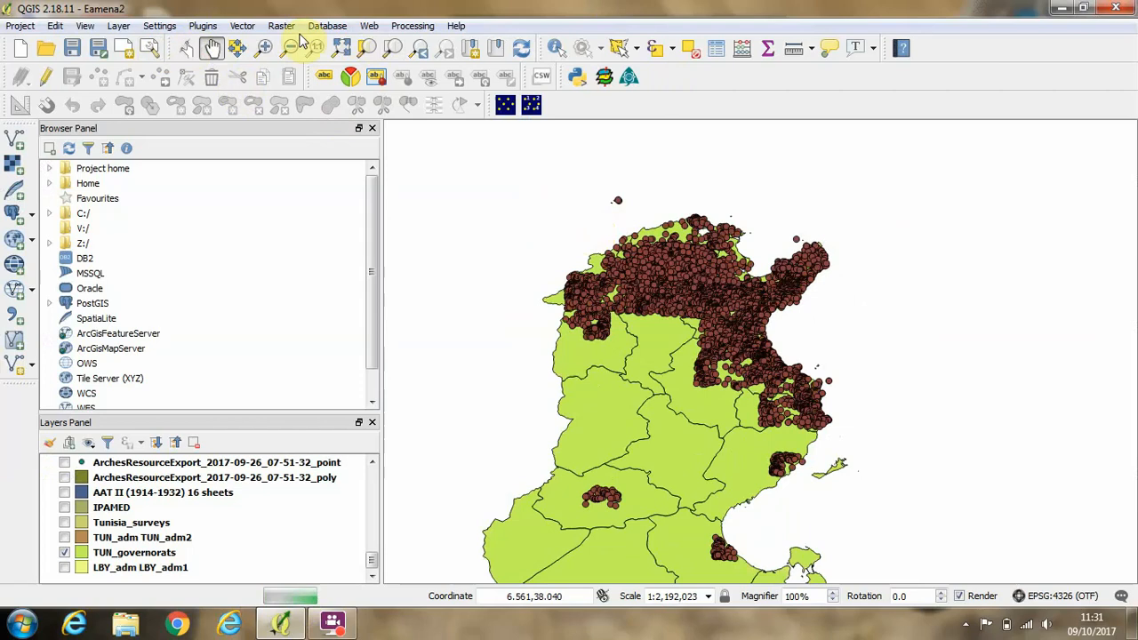
{"action": "mouse_move", "coordinate": [475, 151]}
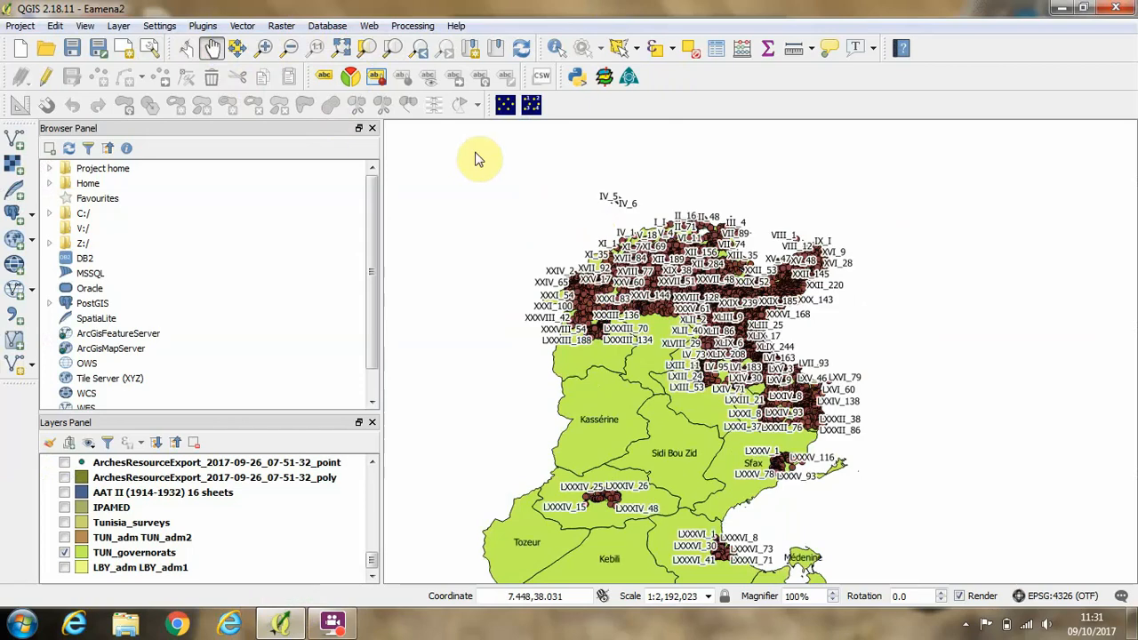
{"action": "mouse_move", "coordinate": [626, 366]}
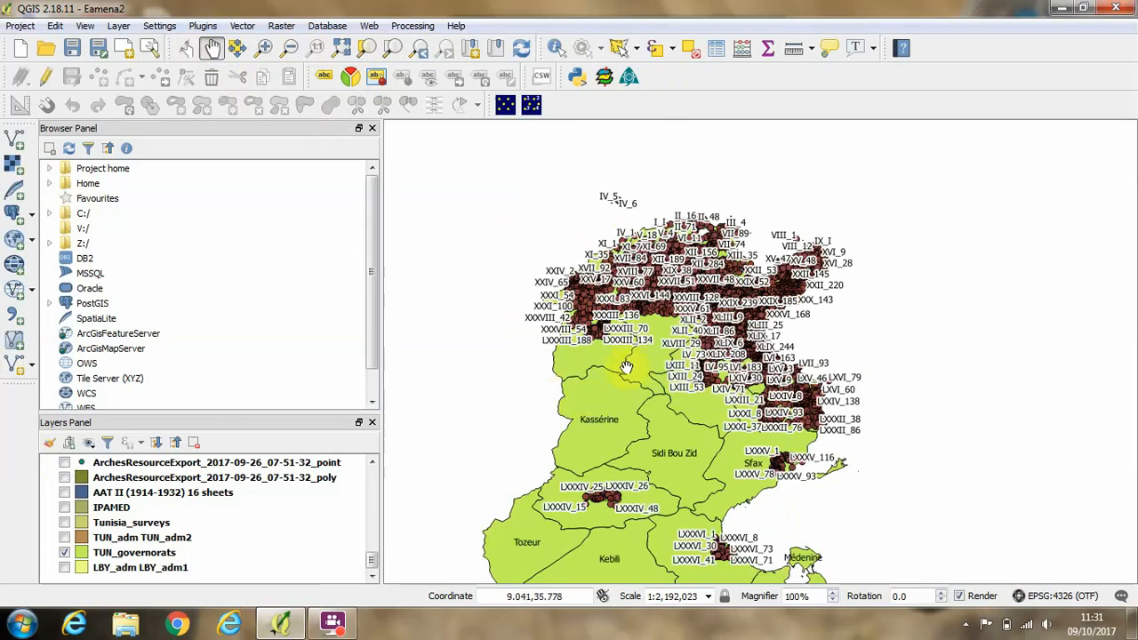
{"action": "mouse_move", "coordinate": [644, 347]}
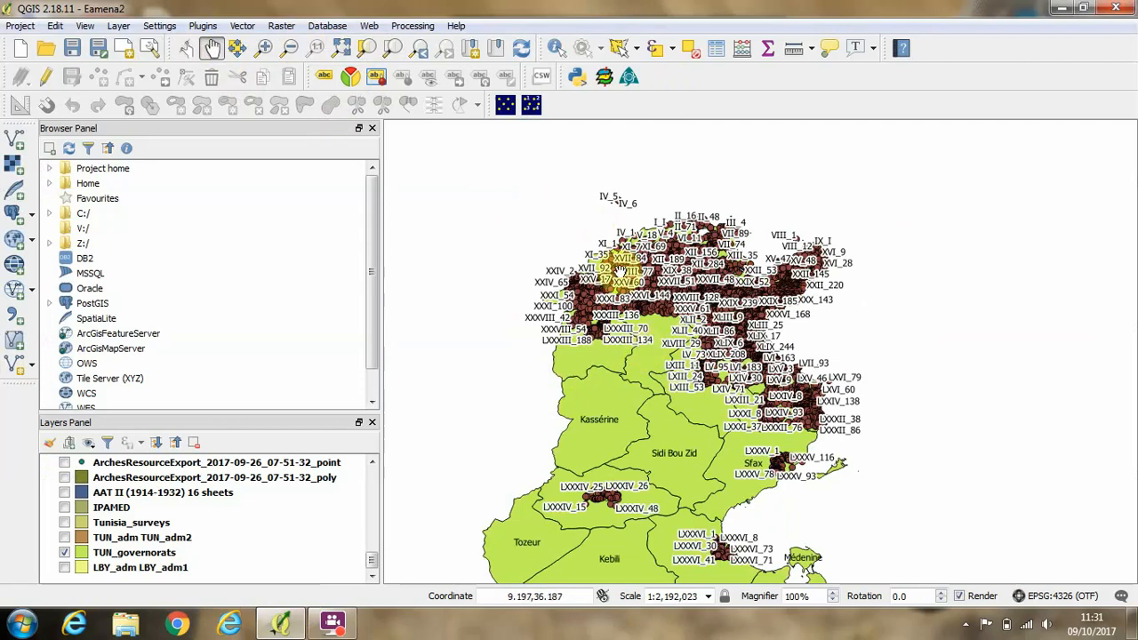
{"action": "mouse_move", "coordinate": [492, 196]}
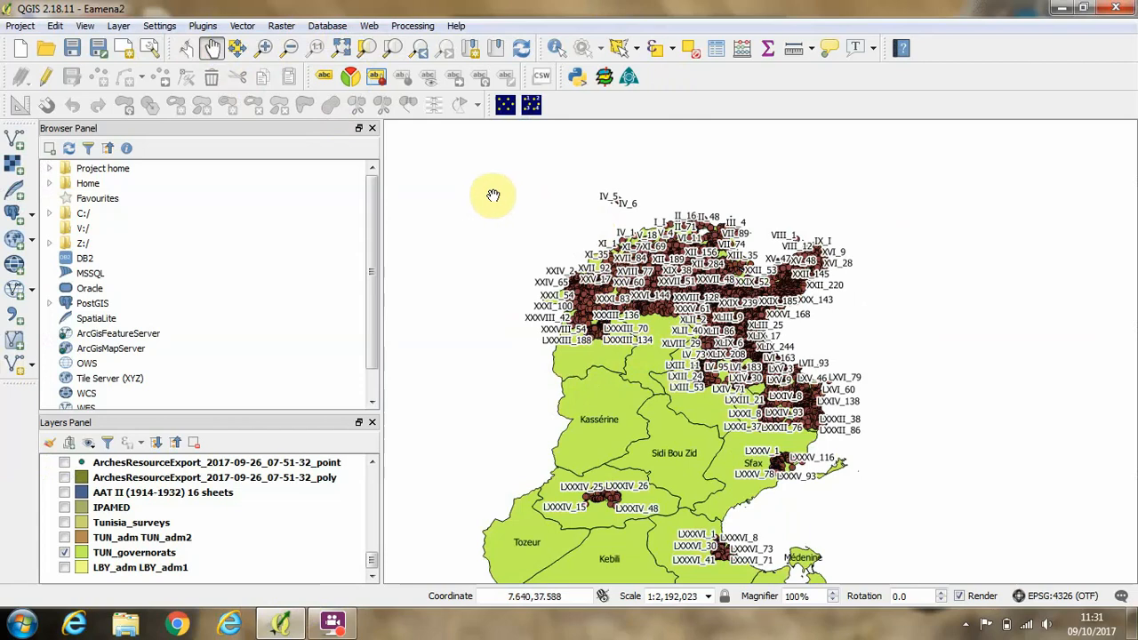
{"action": "mouse_move", "coordinate": [614, 228]}
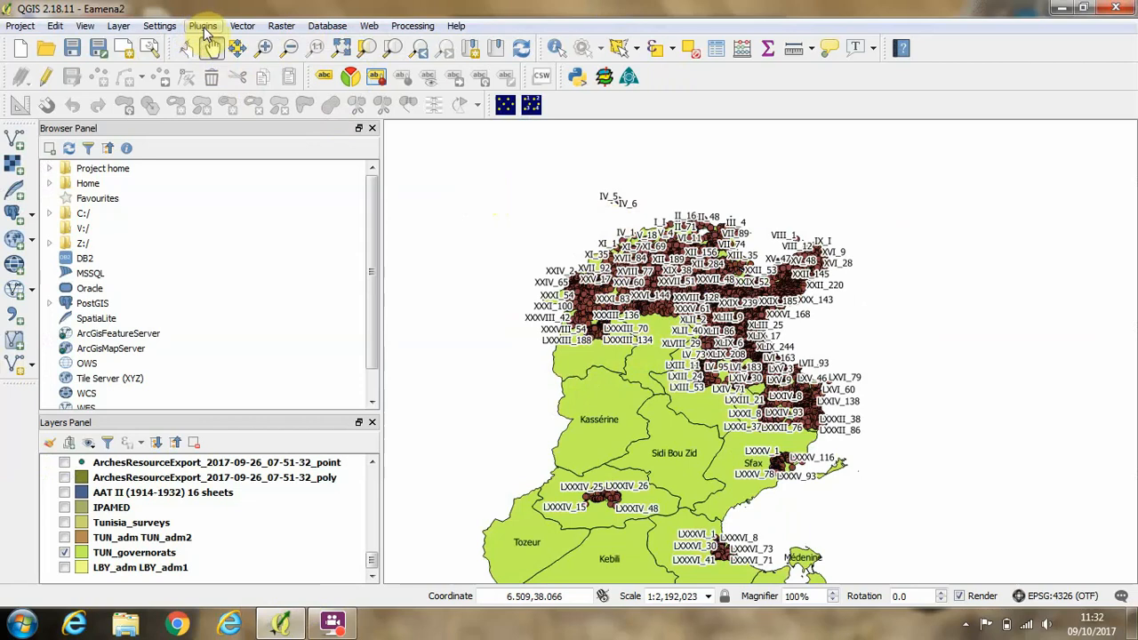
Step: Bring up the Manage and Install Plugins manager from the Plugins menu
{"action": "left_click", "coordinate": [203, 25]}
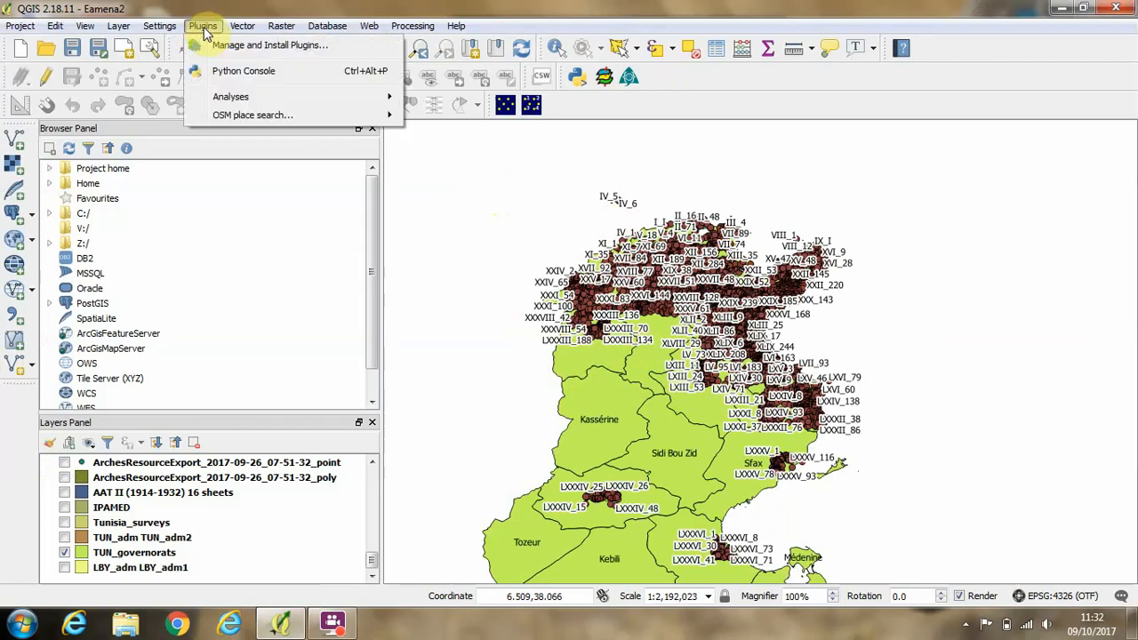
{"action": "mouse_move", "coordinate": [223, 45]}
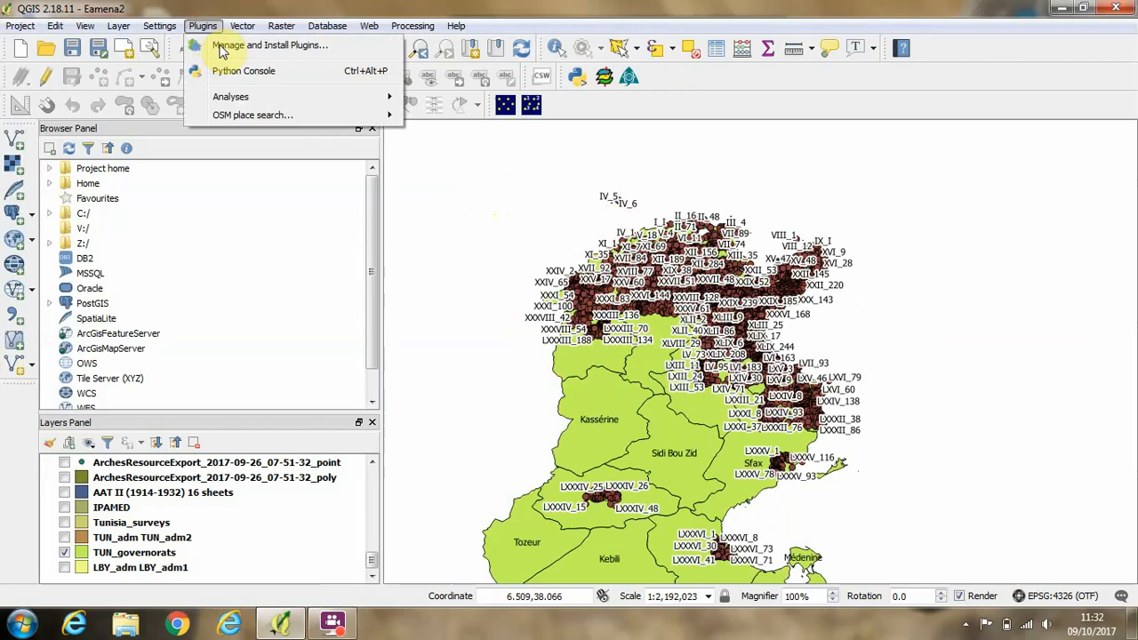
{"action": "mouse_move", "coordinate": [266, 50]}
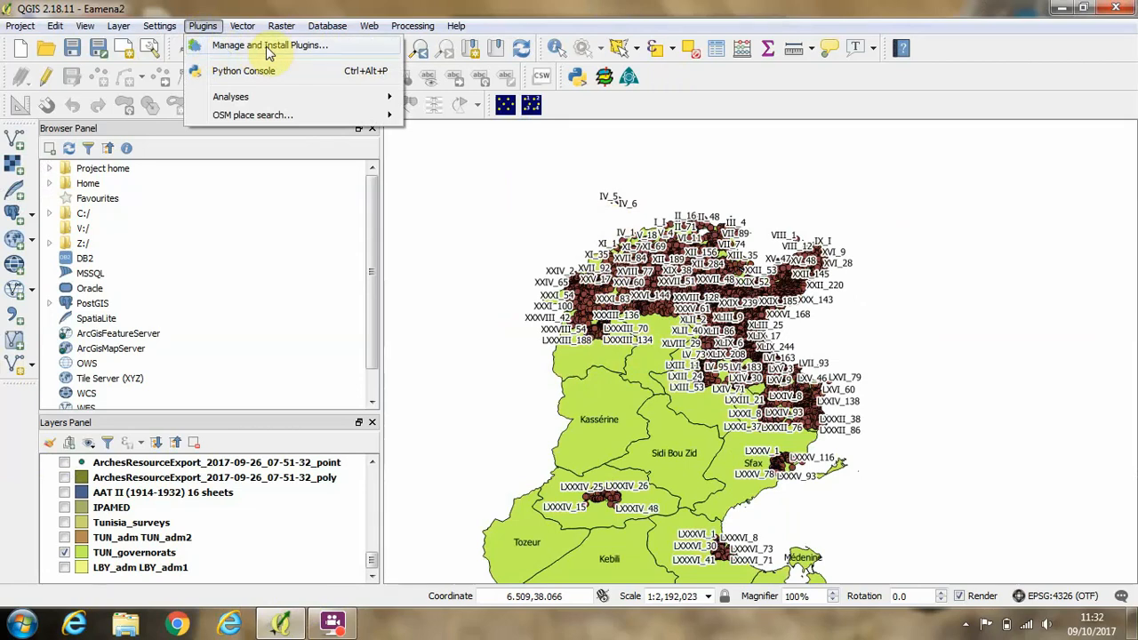
{"action": "left_click", "coordinate": [271, 45]}
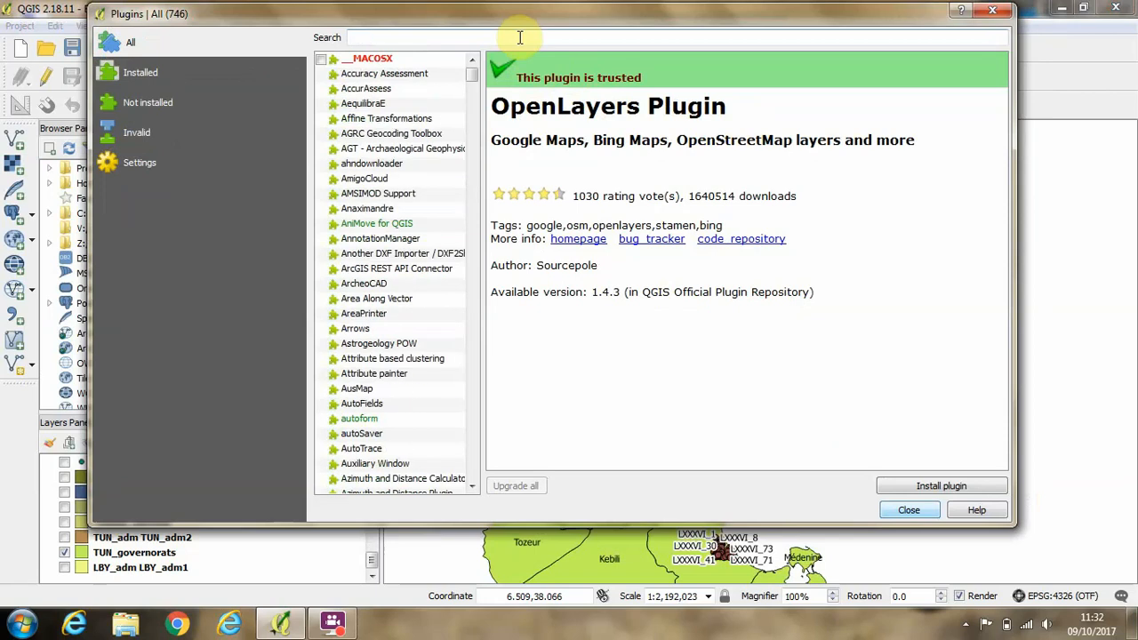
Step: Filter the plugin list by searching 'open' to find the OpenLayers Plugin
{"action": "left_click", "coordinate": [400, 37]}
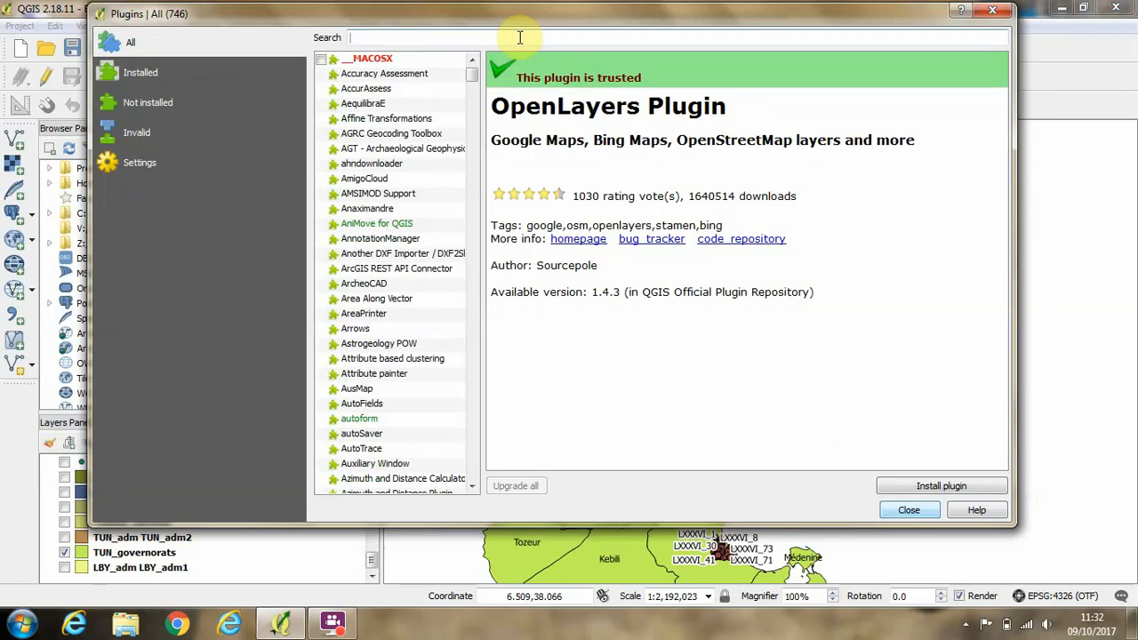
{"action": "scroll", "scroll_direction": "down", "scroll_amount": 3}
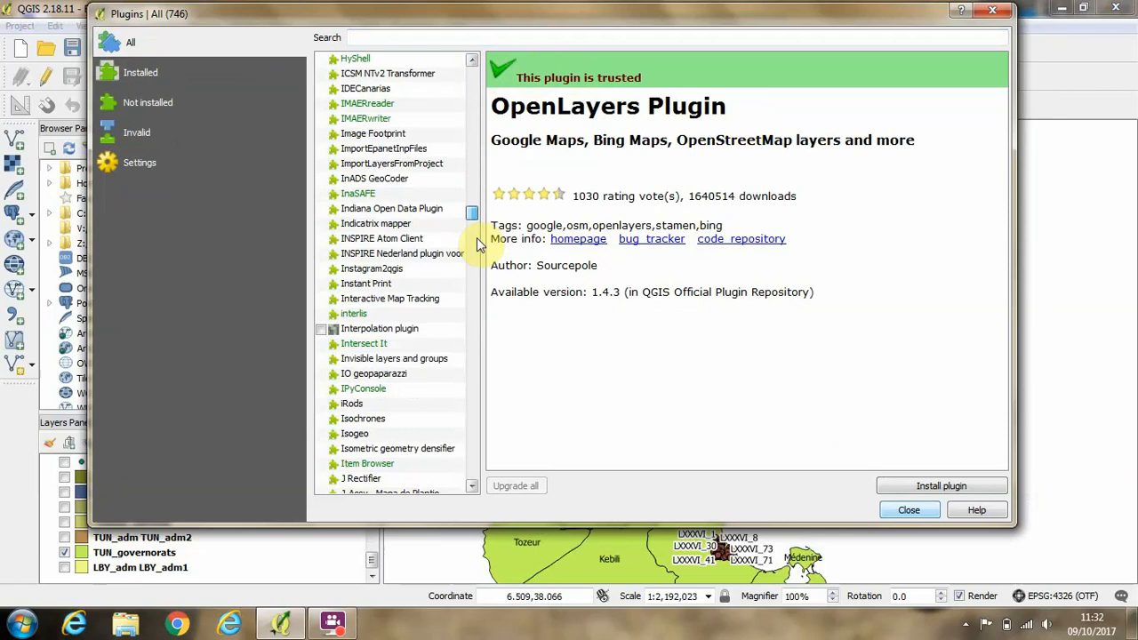
{"action": "scroll", "scroll_direction": "up", "scroll_amount": 3}
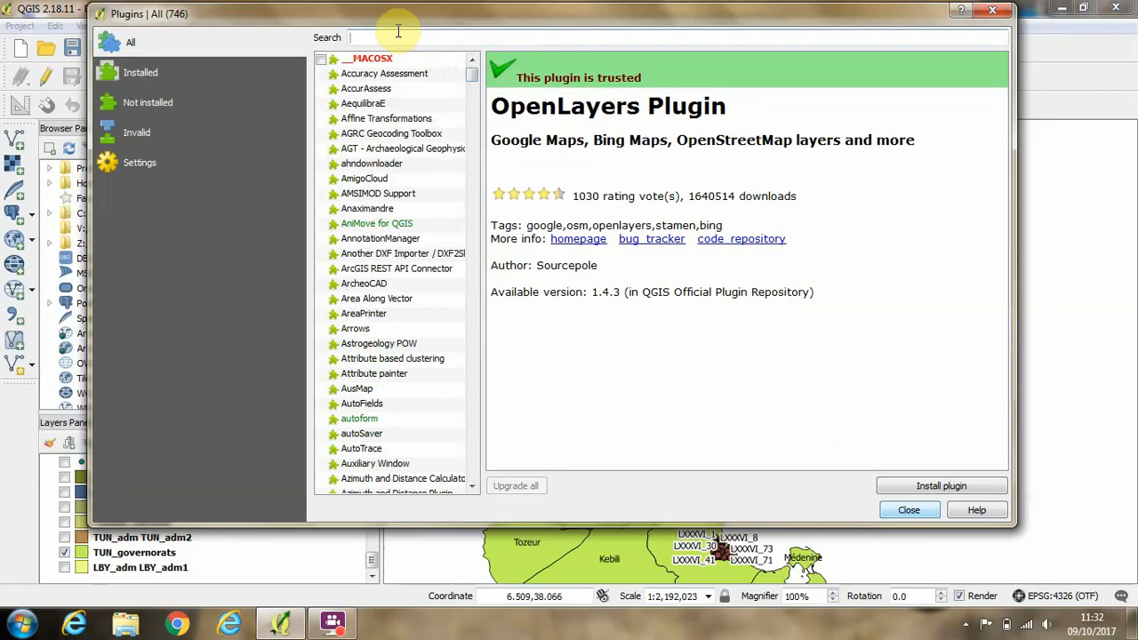
{"action": "type", "text": "openl"}
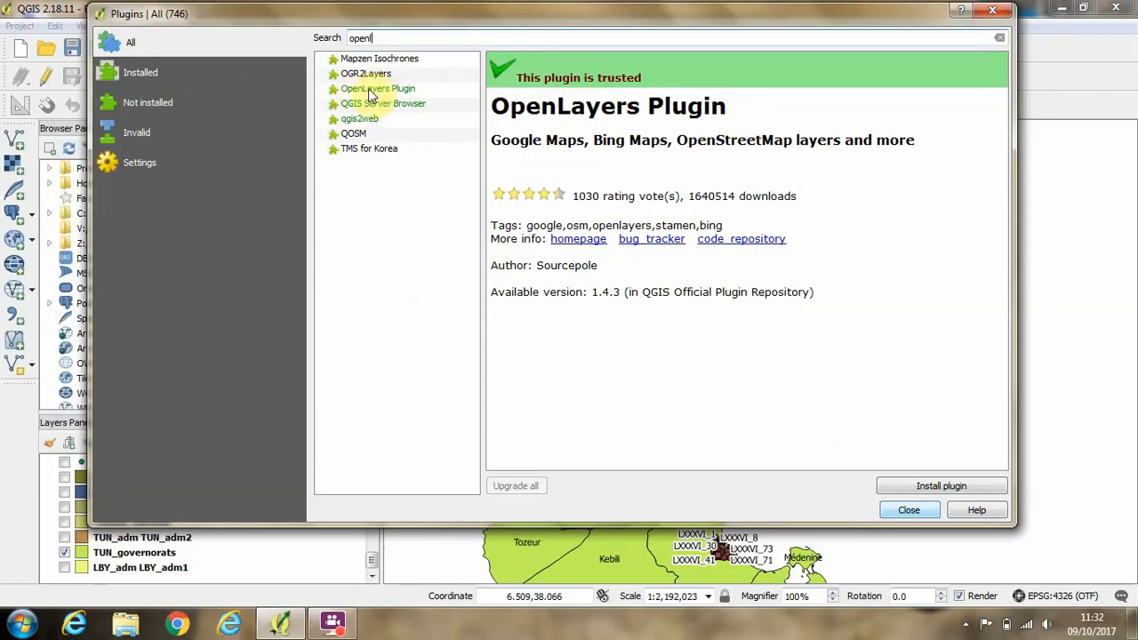
Step: Install the OpenLayers Plugin (version 1.4.3) and confirm the success message
{"action": "left_click", "coordinate": [377, 89]}
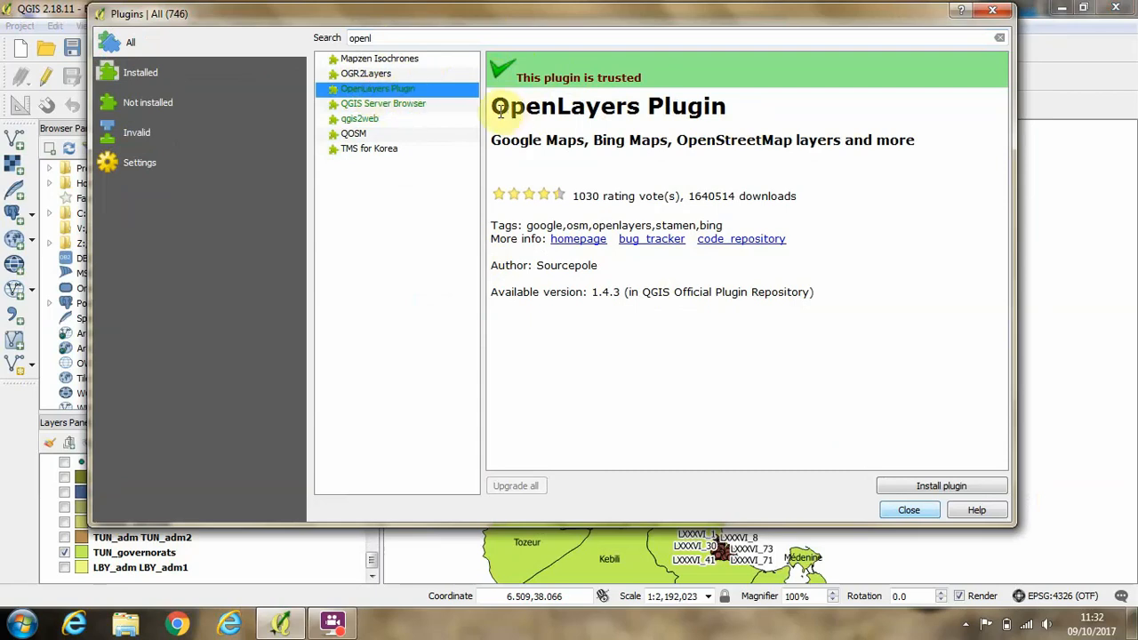
{"action": "mouse_move", "coordinate": [940, 486]}
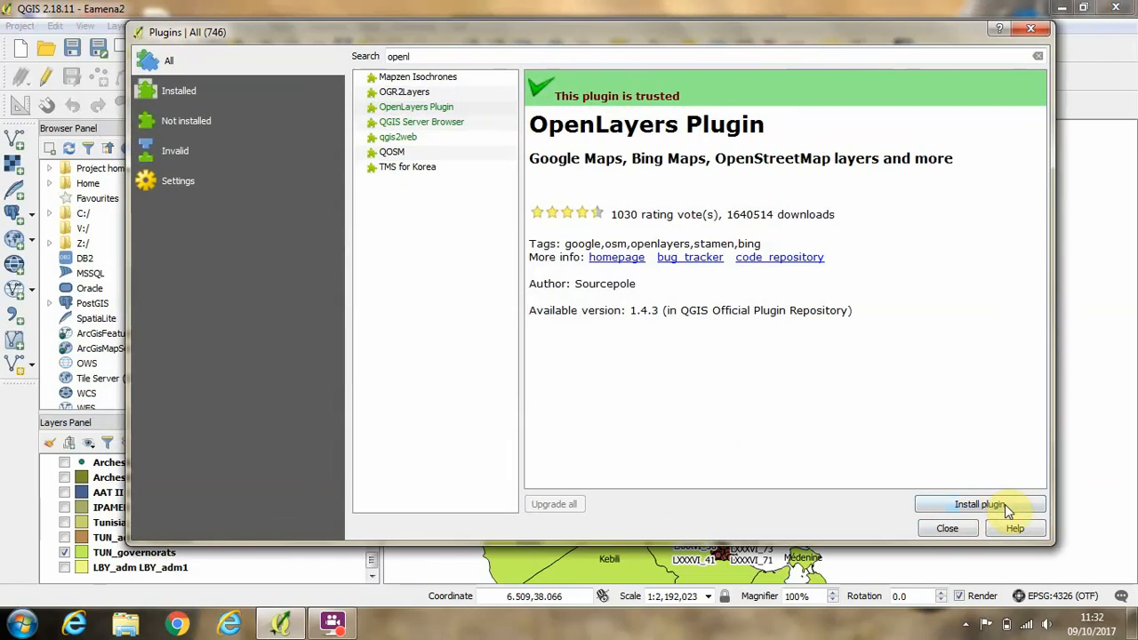
{"action": "left_click", "coordinate": [978, 505]}
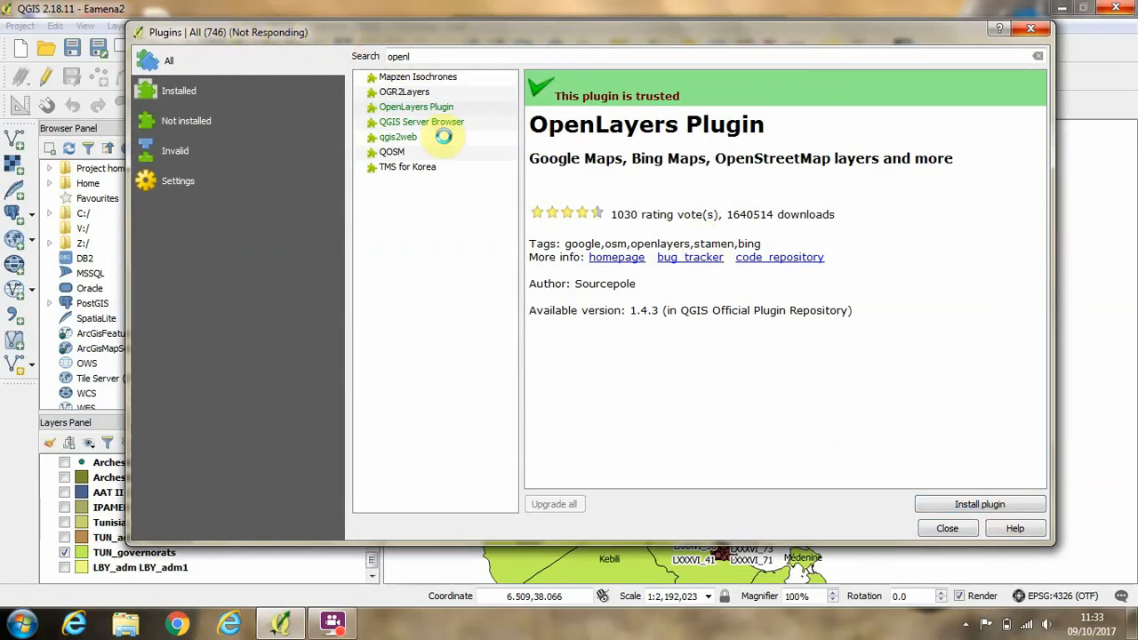
{"action": "left_click", "coordinate": [978, 505]}
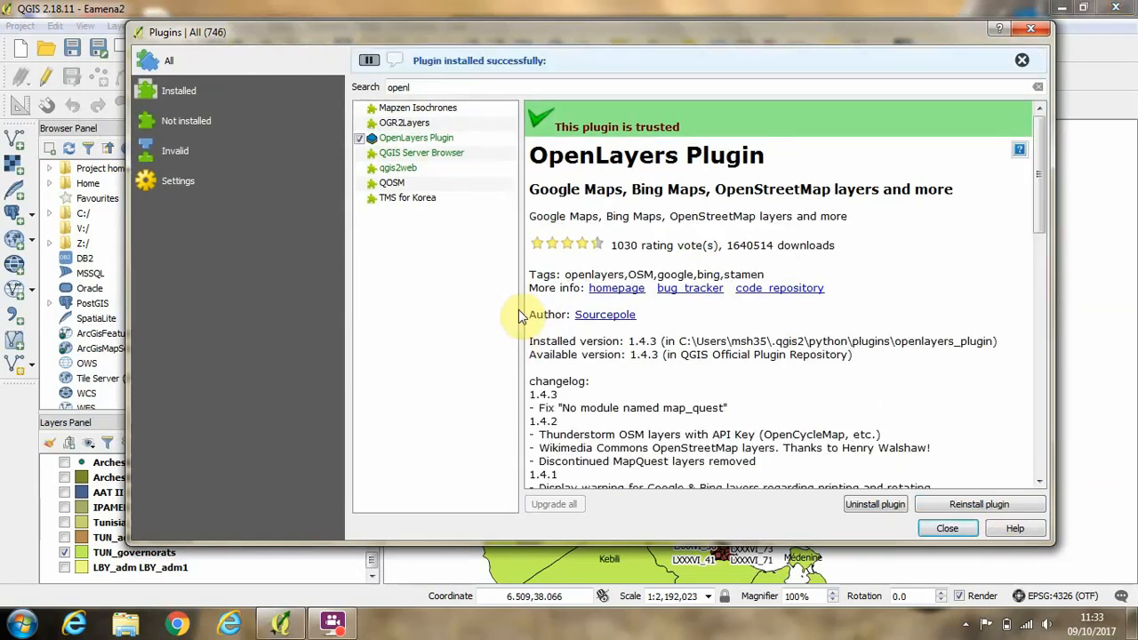
{"action": "mouse_move", "coordinate": [405, 71]}
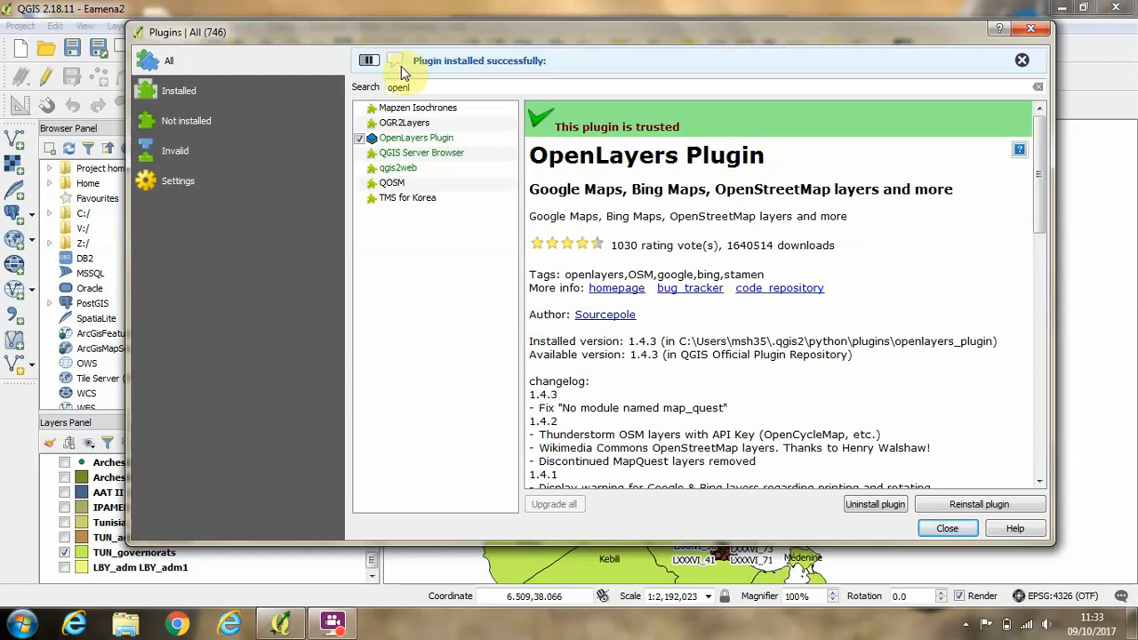
{"action": "mouse_move", "coordinate": [550, 71]}
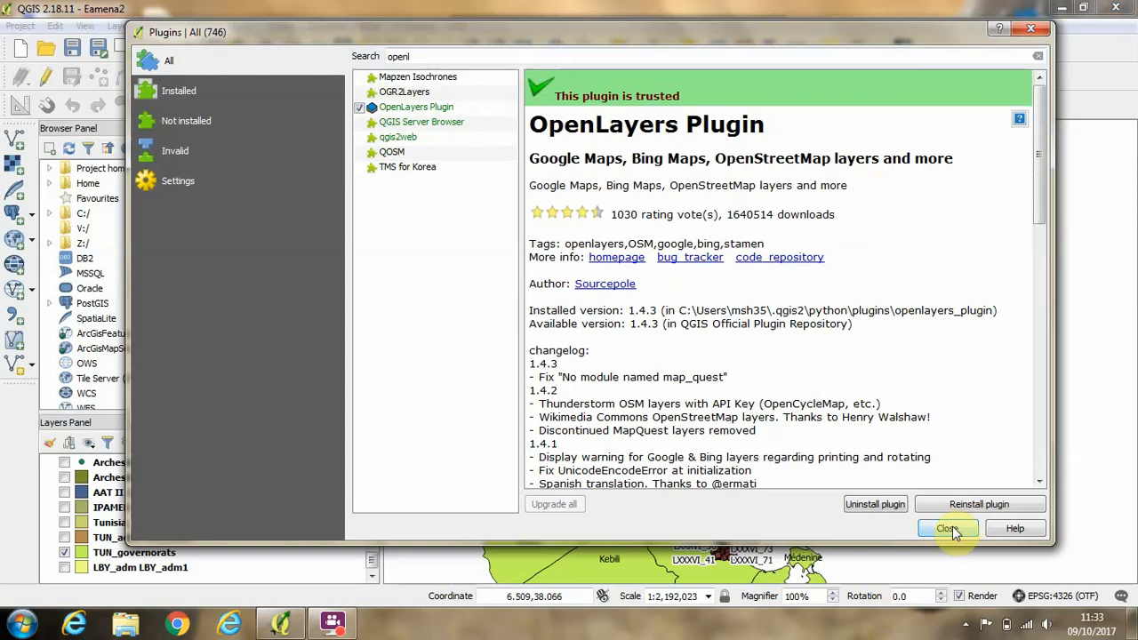
Step: Close the plugin manager and add Google Satellite via Web > OpenLayers plugin > Google Maps
{"action": "left_click", "coordinate": [947, 528]}
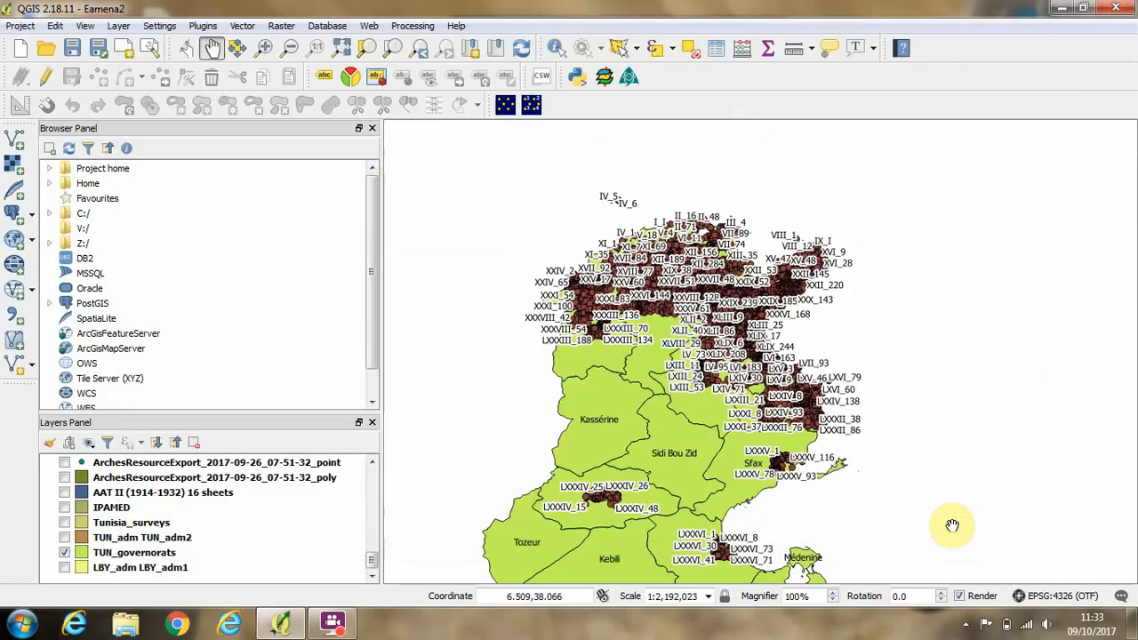
{"action": "mouse_move", "coordinate": [562, 123]}
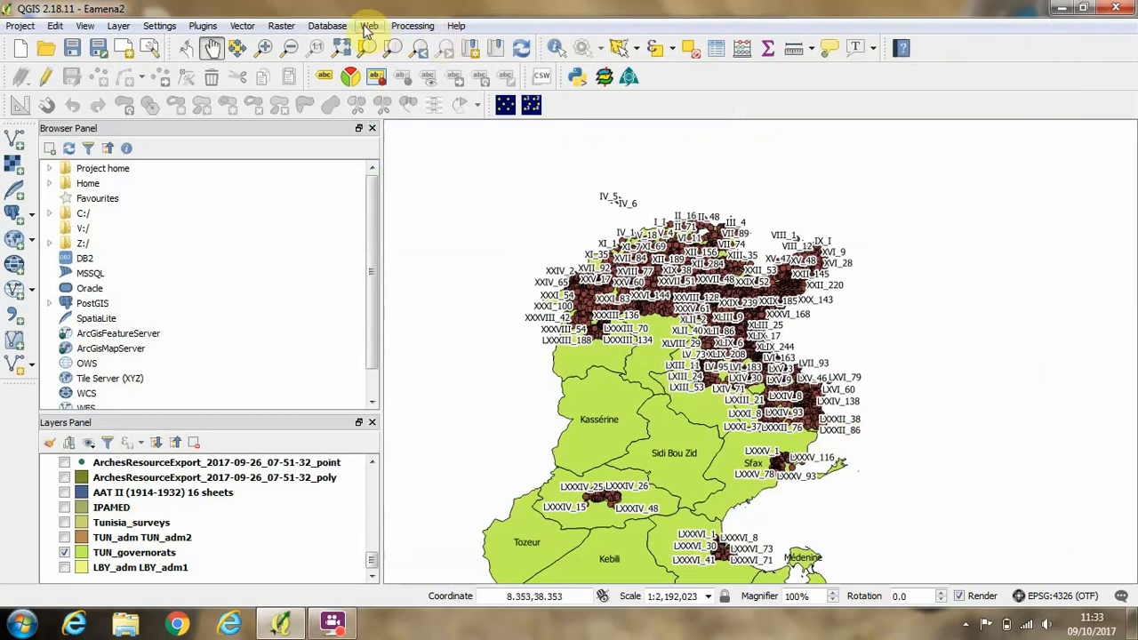
{"action": "left_click", "coordinate": [368, 25]}
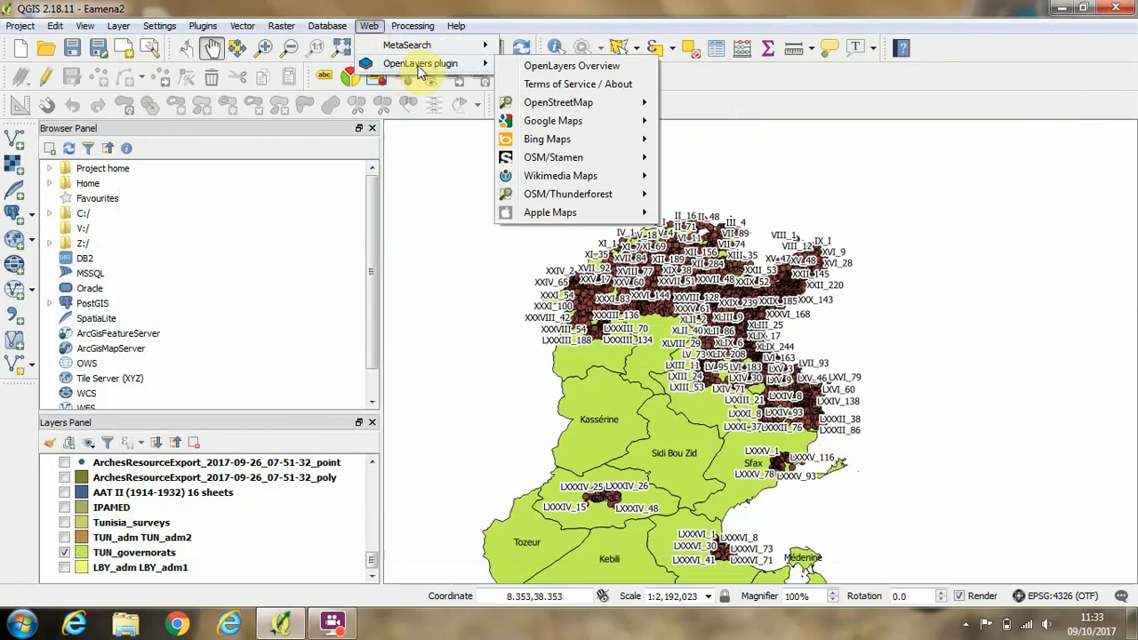
{"action": "mouse_move", "coordinate": [568, 116]}
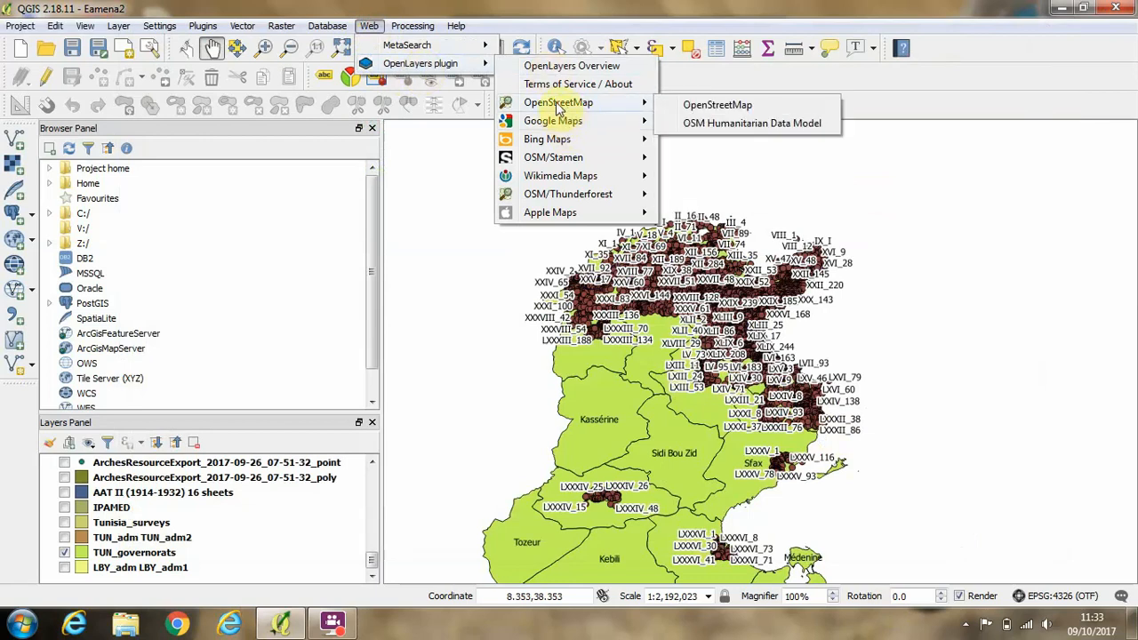
{"action": "mouse_move", "coordinate": [608, 116]}
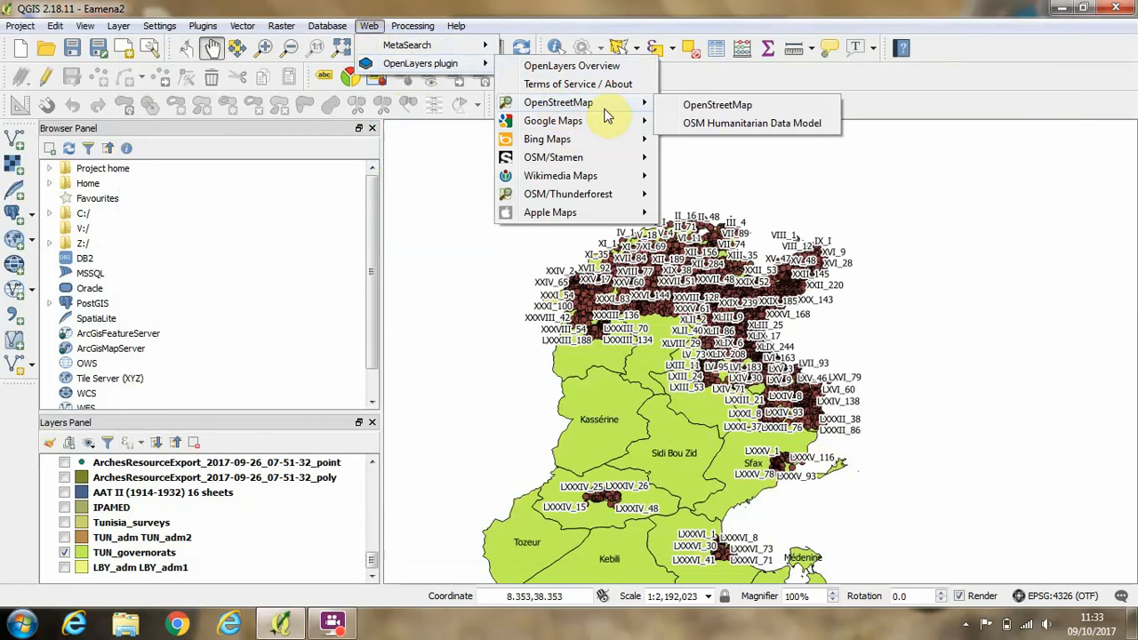
{"action": "mouse_move", "coordinate": [553, 121]}
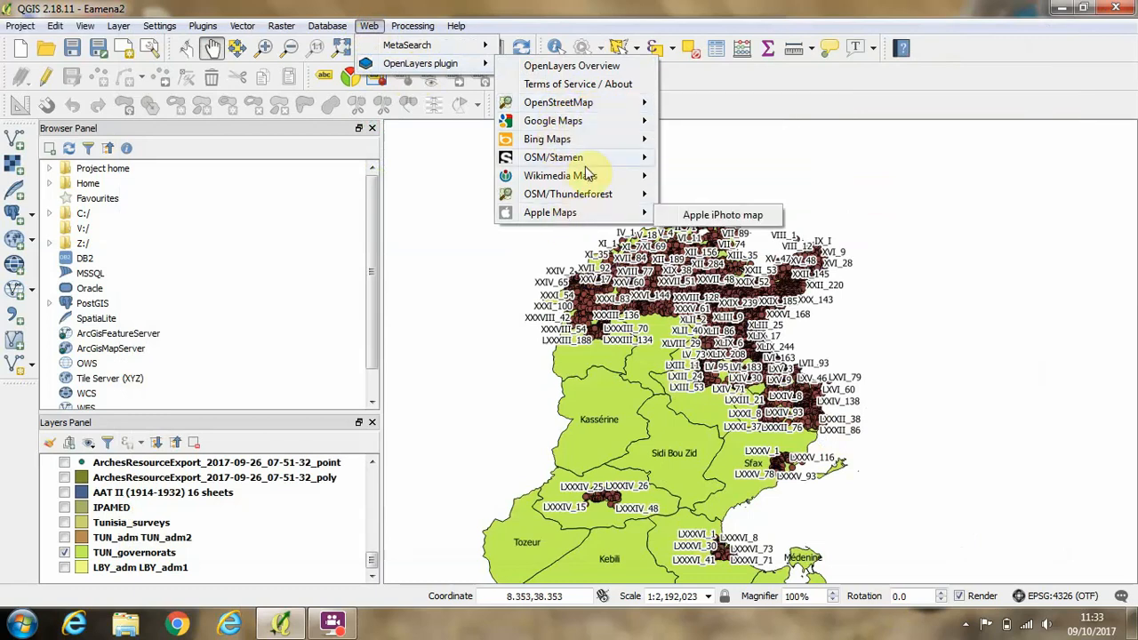
{"action": "mouse_move", "coordinate": [553, 157]}
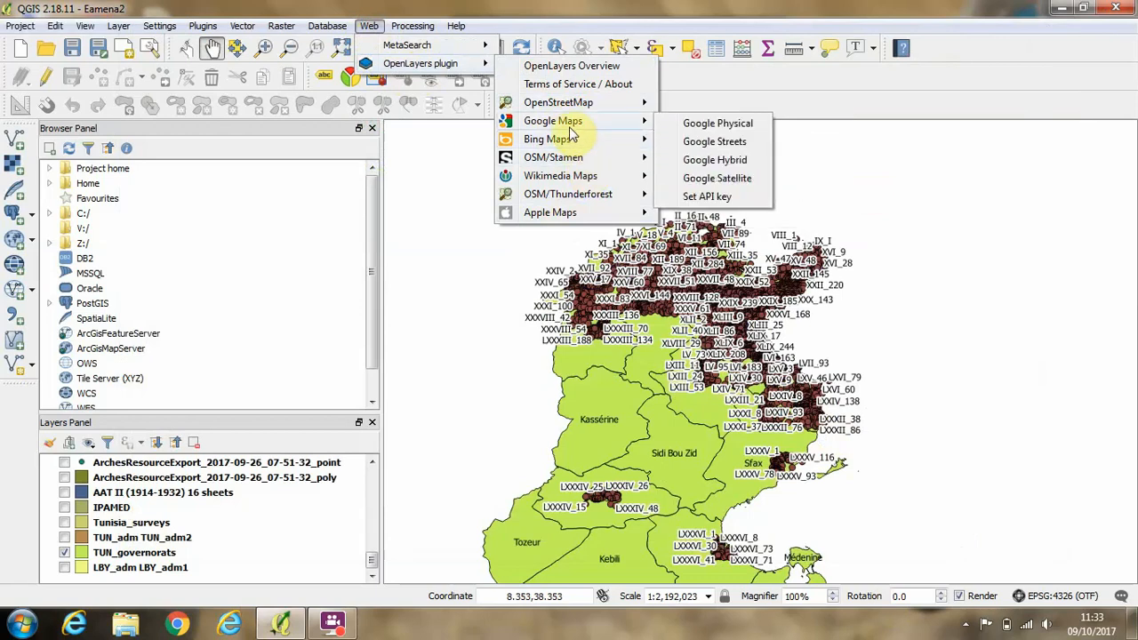
{"action": "mouse_move", "coordinate": [716, 178]}
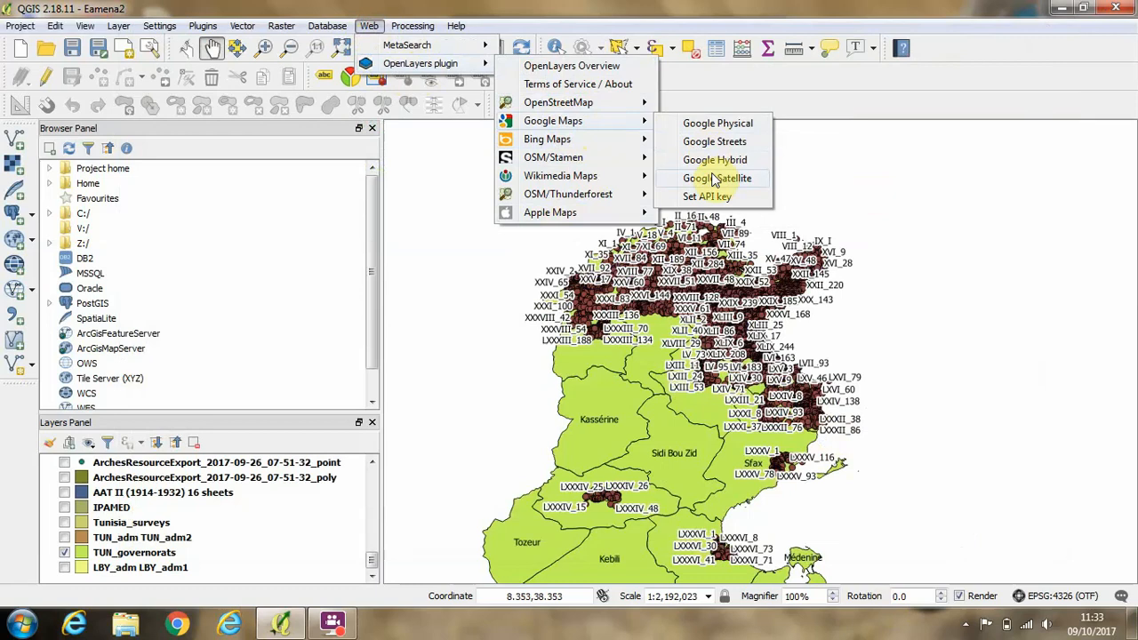
{"action": "mouse_move", "coordinate": [743, 181]}
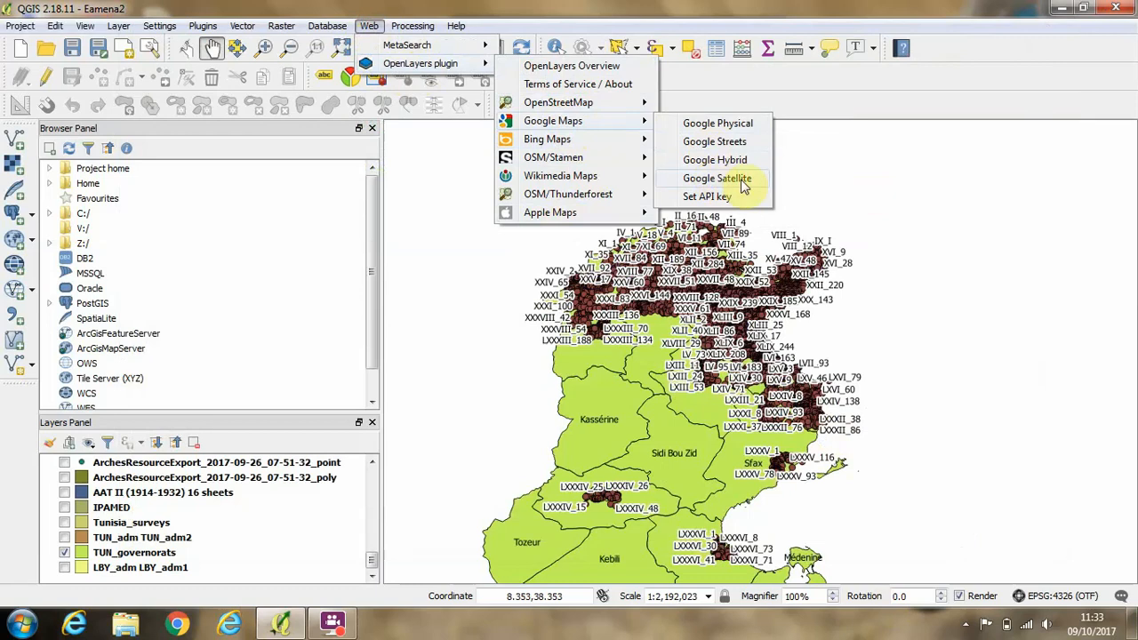
{"action": "left_click", "coordinate": [718, 178]}
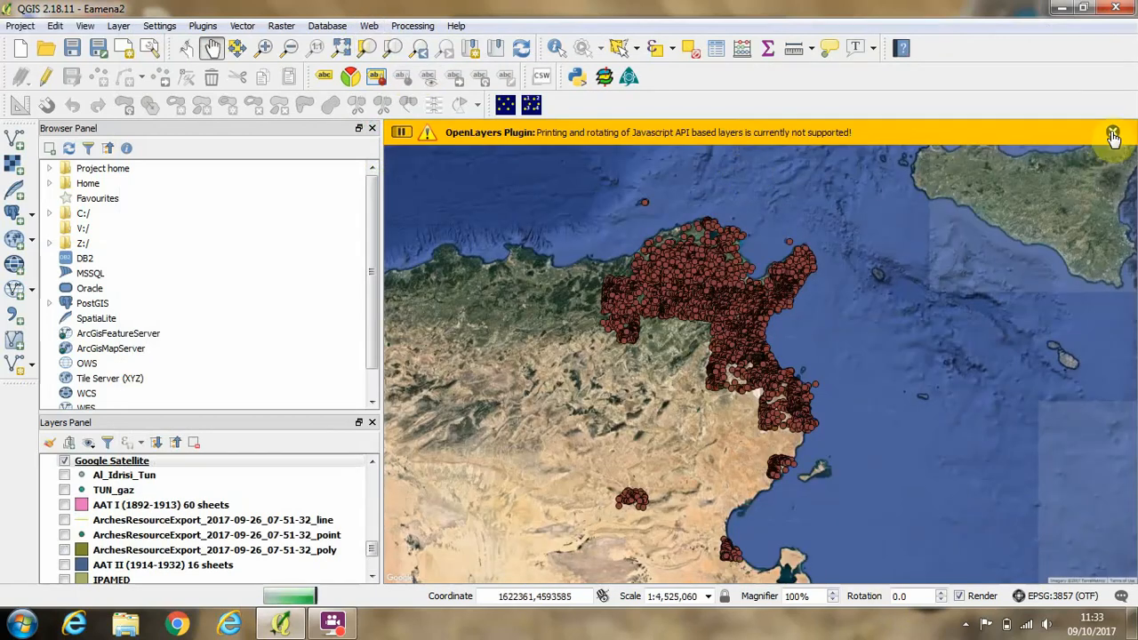
Step: Dismiss the OpenLayers printing warning and select the Google Satellite layer in the Layers Panel
{"action": "left_click", "coordinate": [1113, 131]}
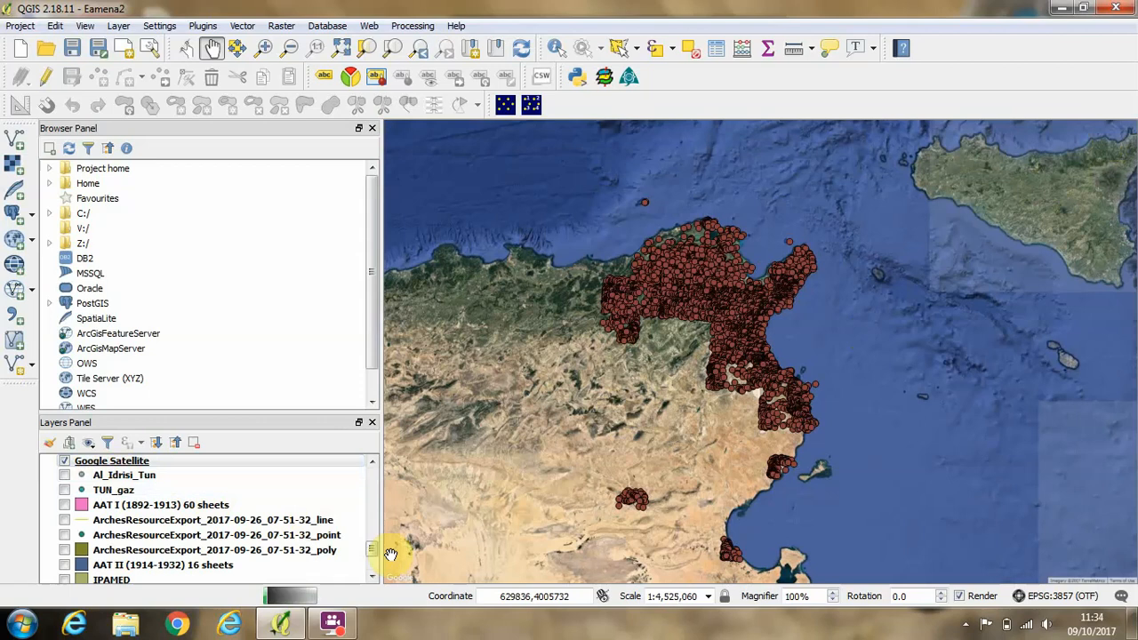
{"action": "scroll", "scroll_direction": "up", "scroll_amount": 3}
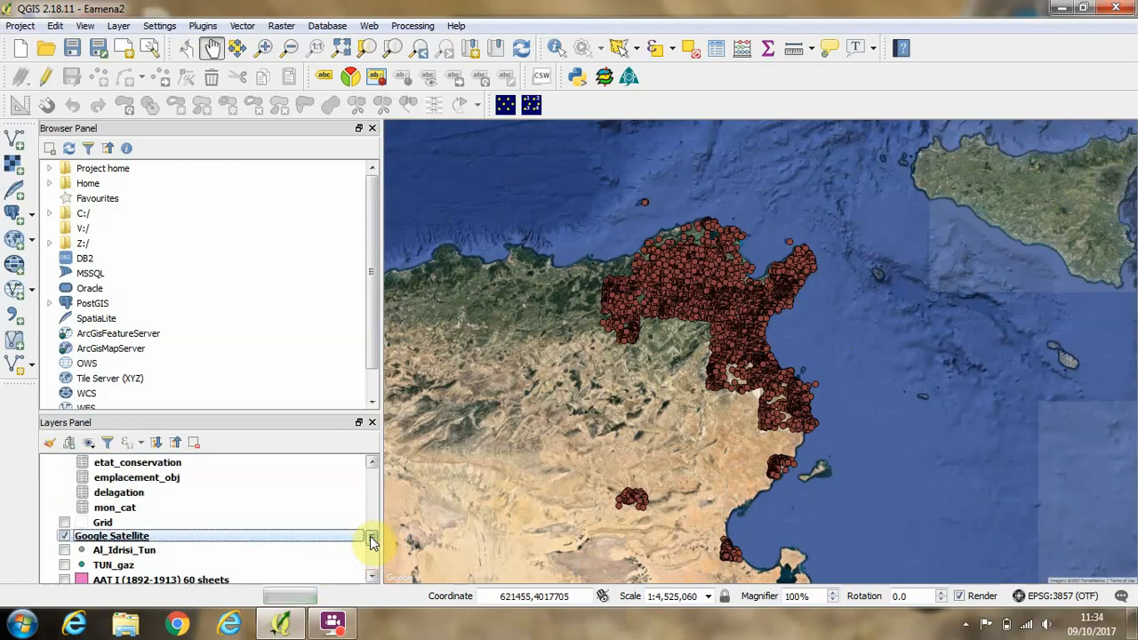
{"action": "left_click", "coordinate": [110, 536]}
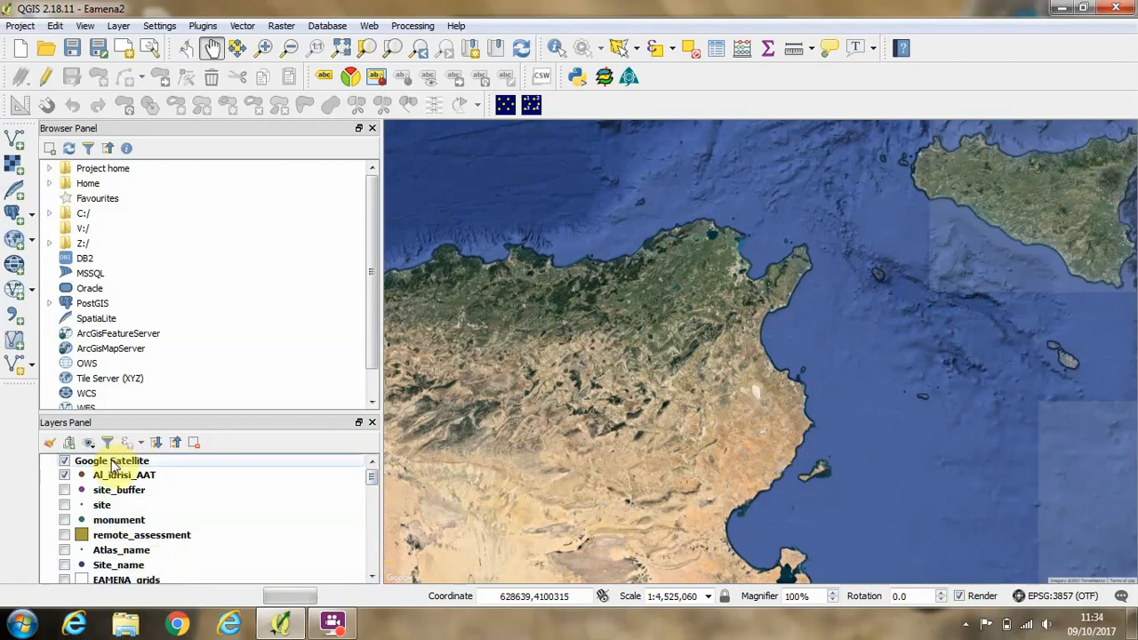
{"action": "mouse_move", "coordinate": [110, 461]}
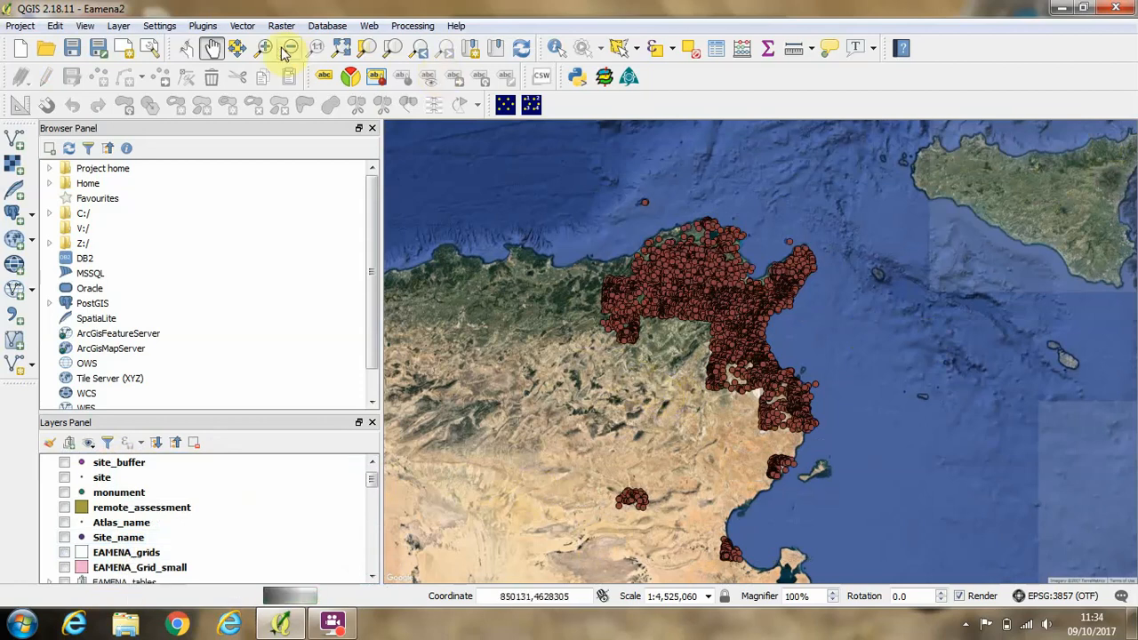
Step: Zoom to the coastal peninsula and pan across labelled site points over the satellite imagery
{"action": "left_click", "coordinate": [263, 48]}
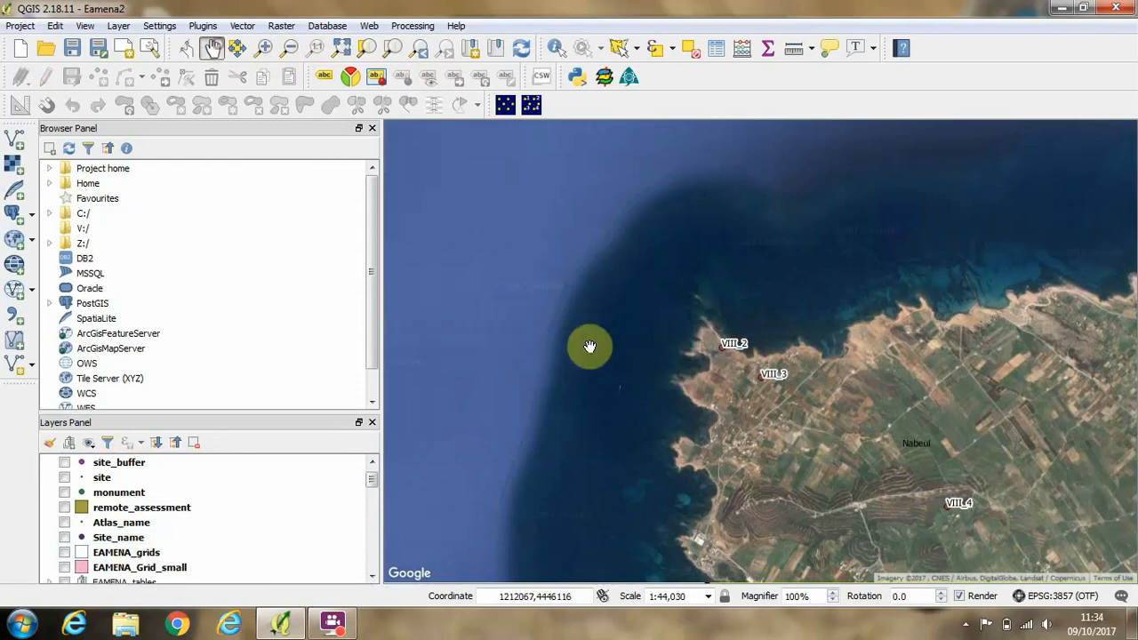
{"action": "left_click_drag", "start_coordinate": [590, 346], "coordinate": [658, 273]}
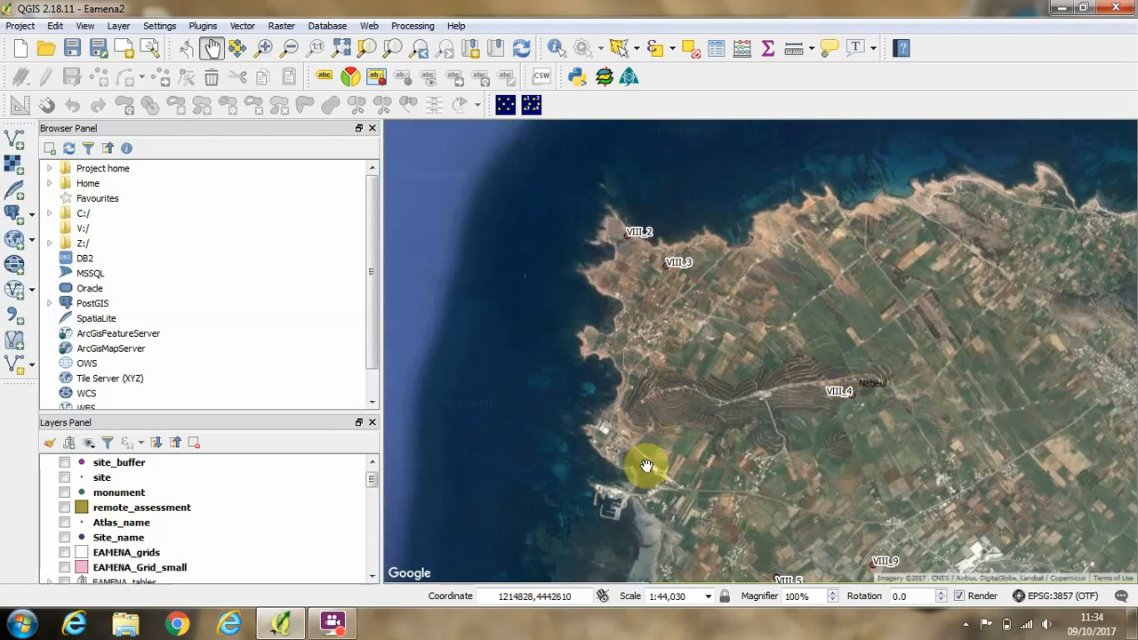
{"action": "left_click_drag", "start_coordinate": [647, 466], "coordinate": [820, 270]}
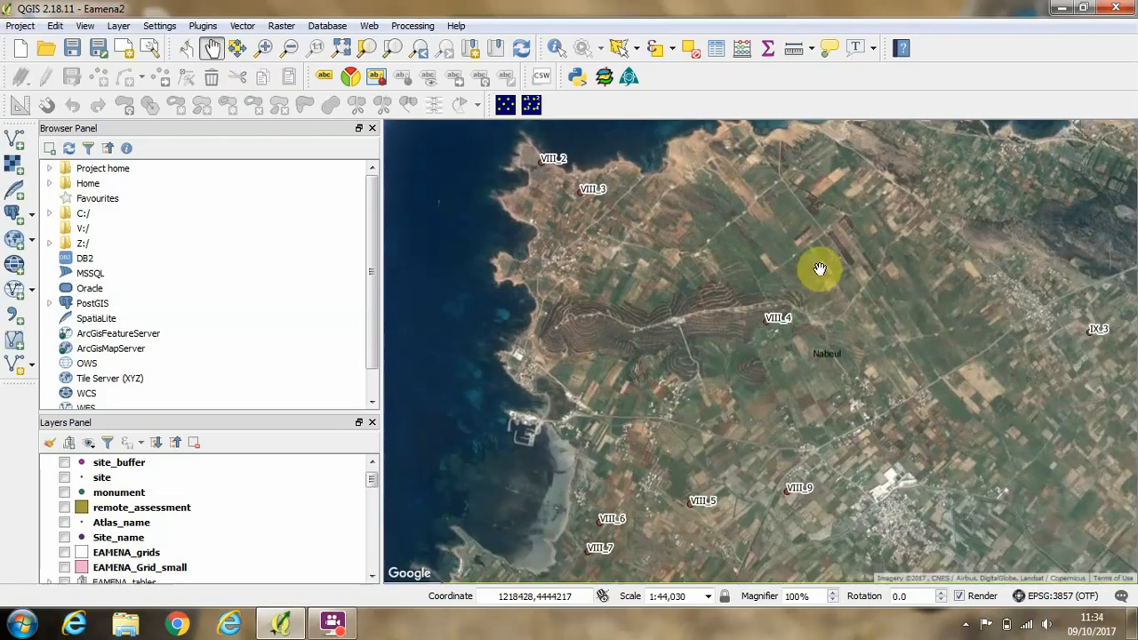
{"action": "left_click_drag", "start_coordinate": [818, 270], "coordinate": [744, 489]}
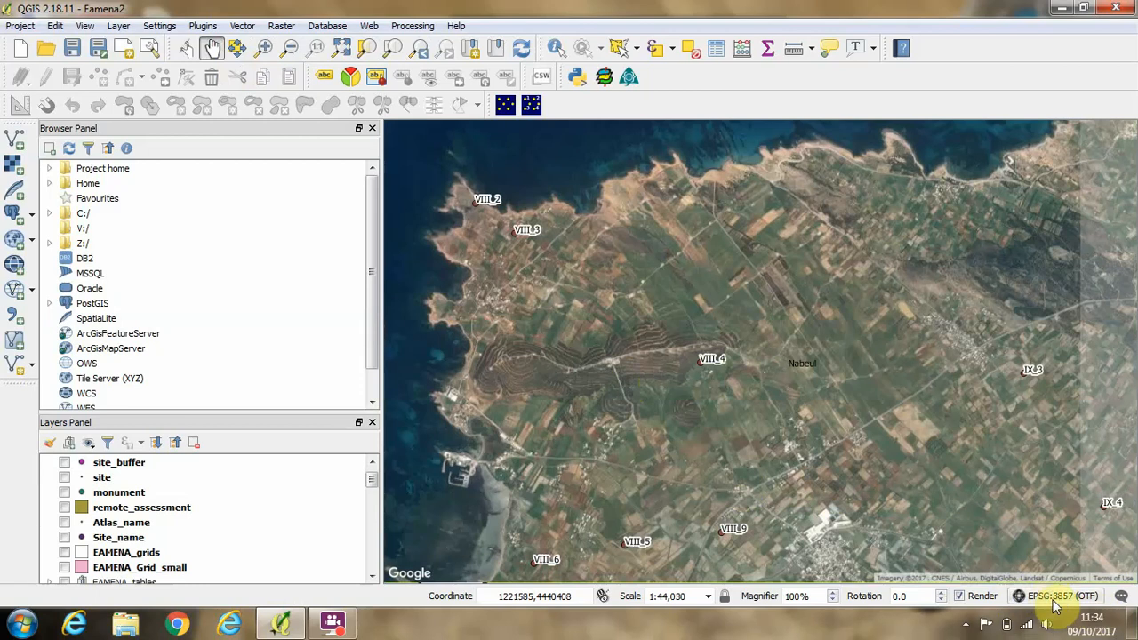
Step: Switch the project CRS to WGS 84 via the status-bar CRS button and inspect the misalignment
{"action": "left_click", "coordinate": [1060, 596]}
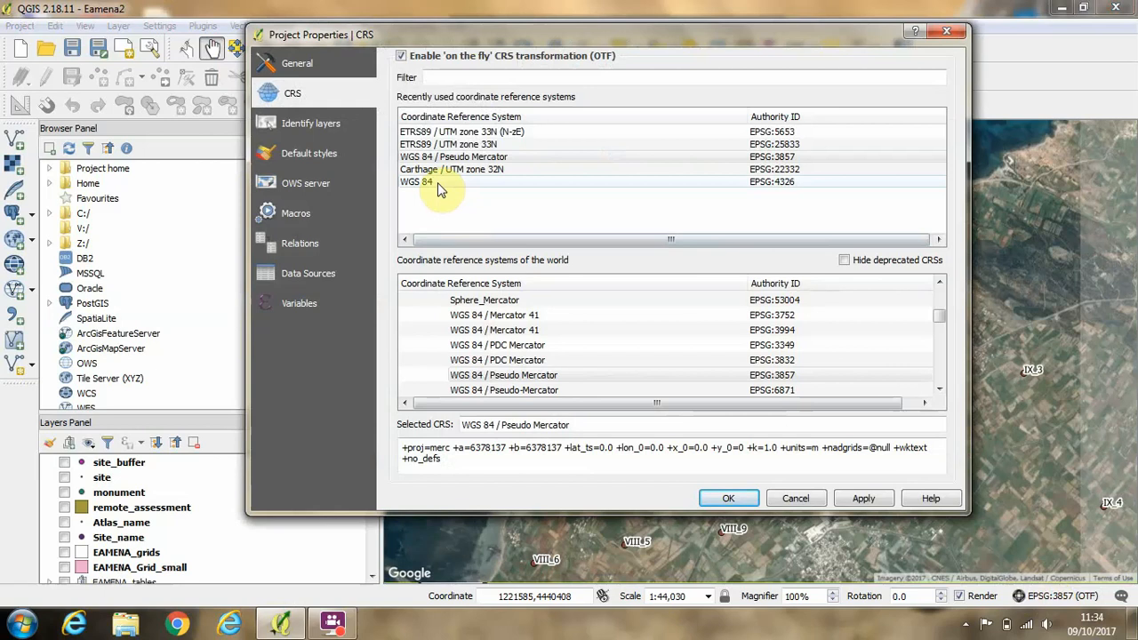
{"action": "left_click", "coordinate": [729, 498]}
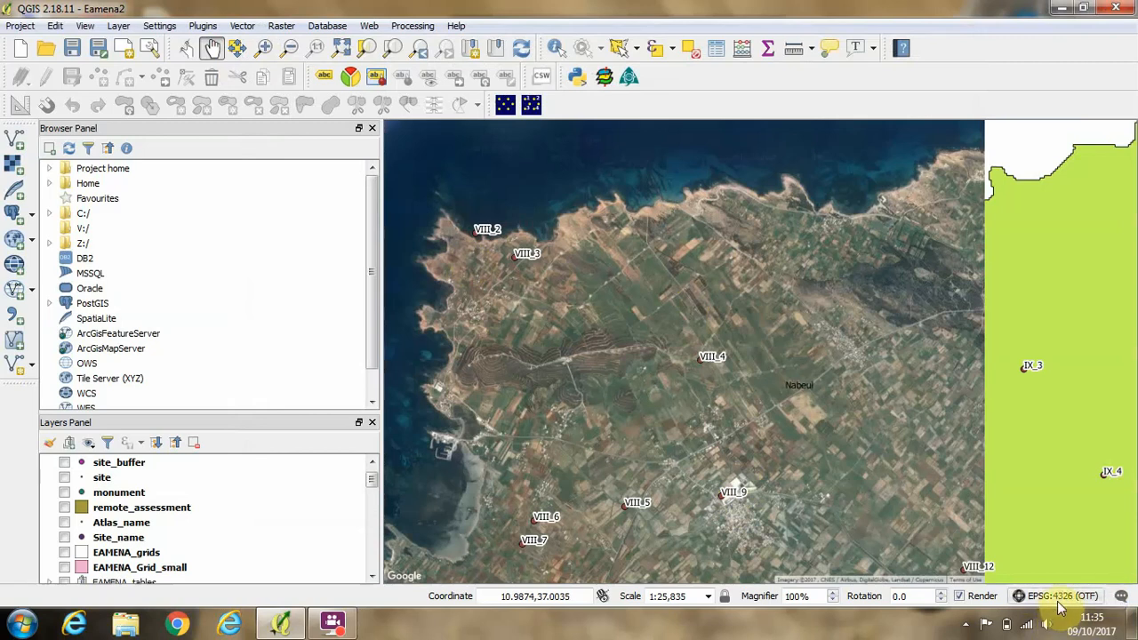
{"action": "left_click", "coordinate": [519, 260]}
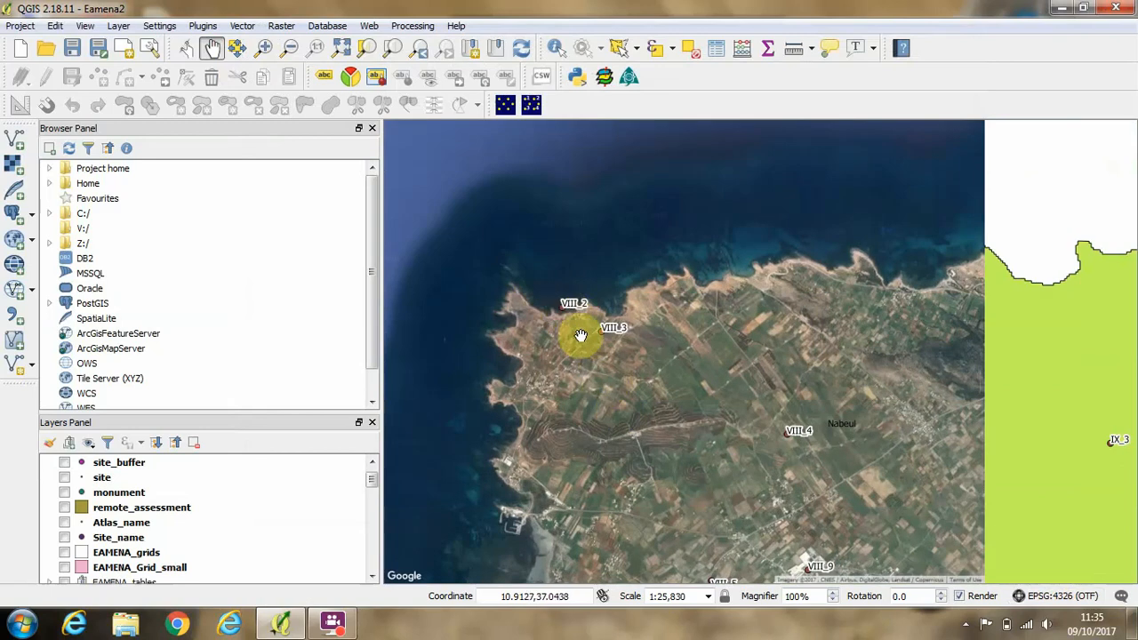
{"action": "mouse_move", "coordinate": [620, 333]}
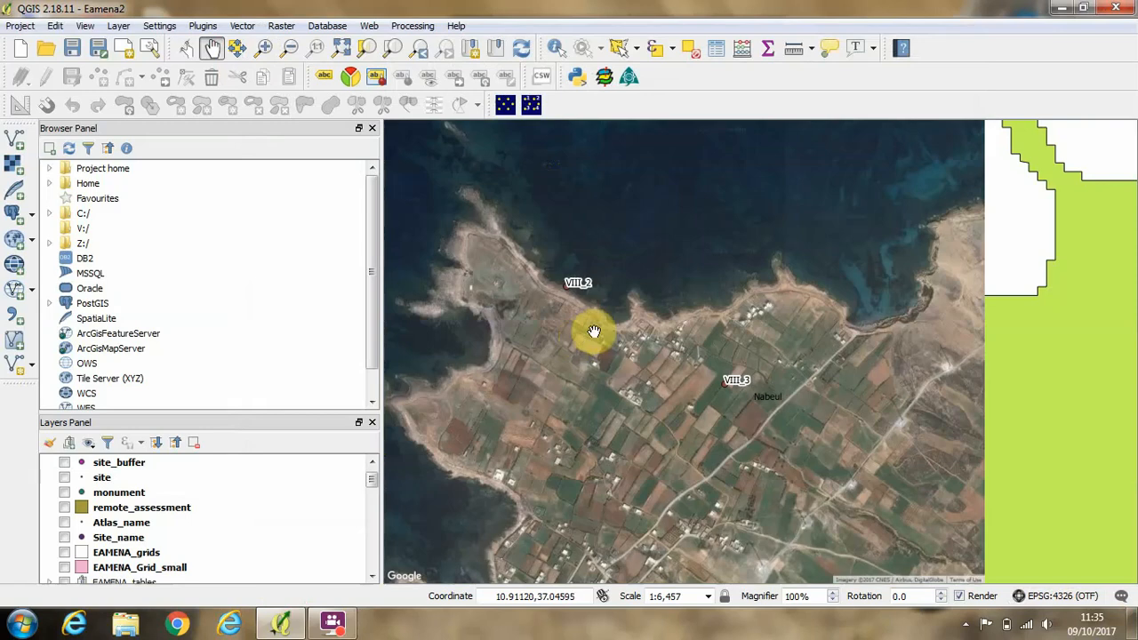
{"action": "scroll", "scroll_direction": "down", "scroll_amount": 3}
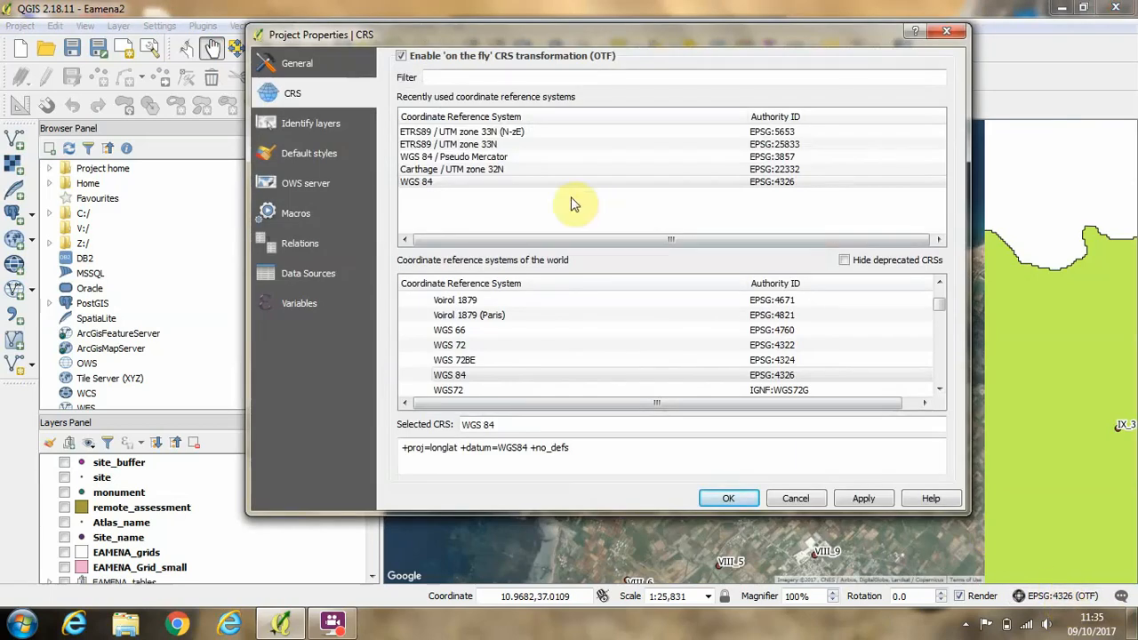
Step: Set the project CRS back to WGS 84 / Pseudo Mercator (EPSG:3857) and apply it
{"action": "left_click", "coordinate": [454, 156]}
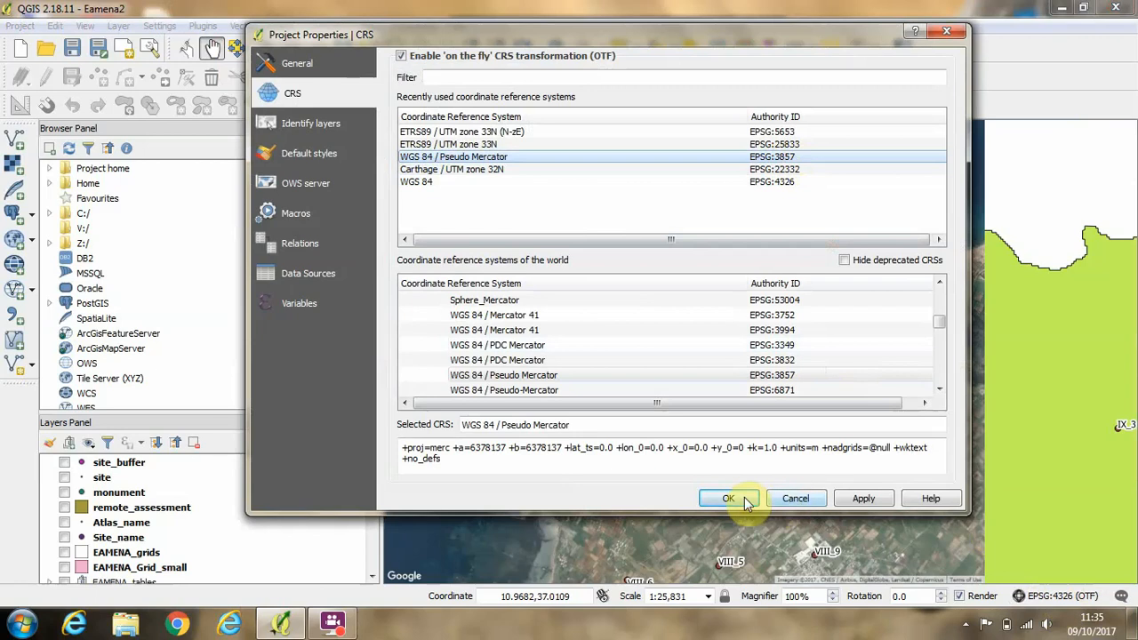
{"action": "left_click", "coordinate": [729, 498]}
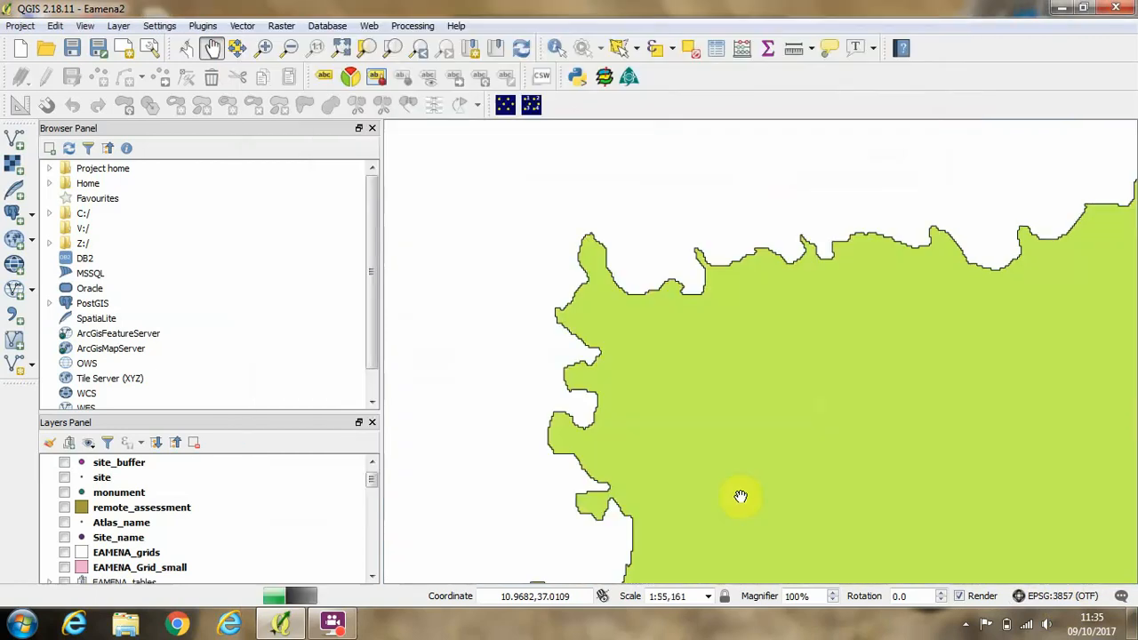